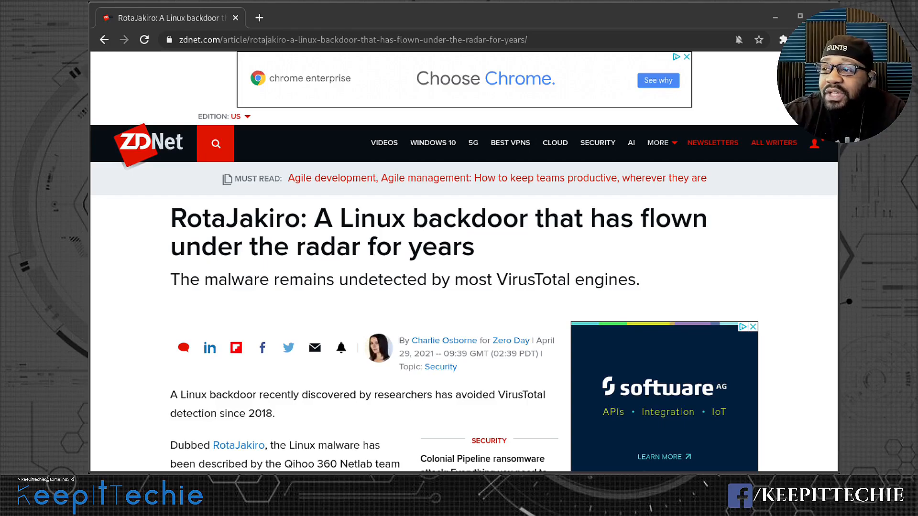
mouse_move(483, 22)
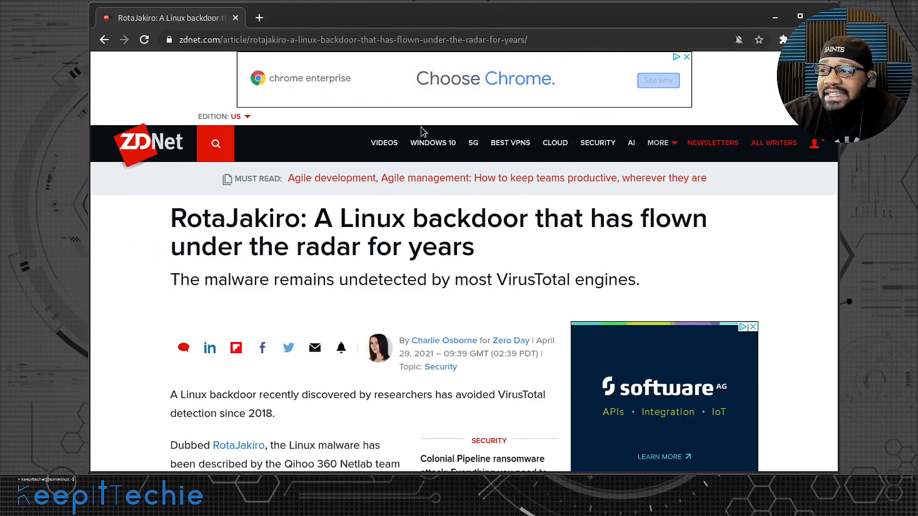
Scroll past the headline to the opening paragraphs about Netlab's discovery of RotaJakiro
scroll(down, 3)
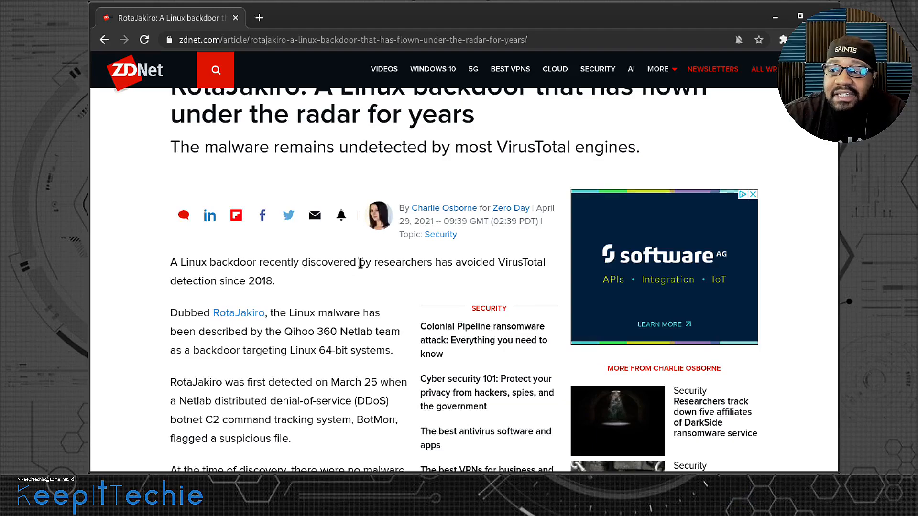
mouse_move(517, 256)
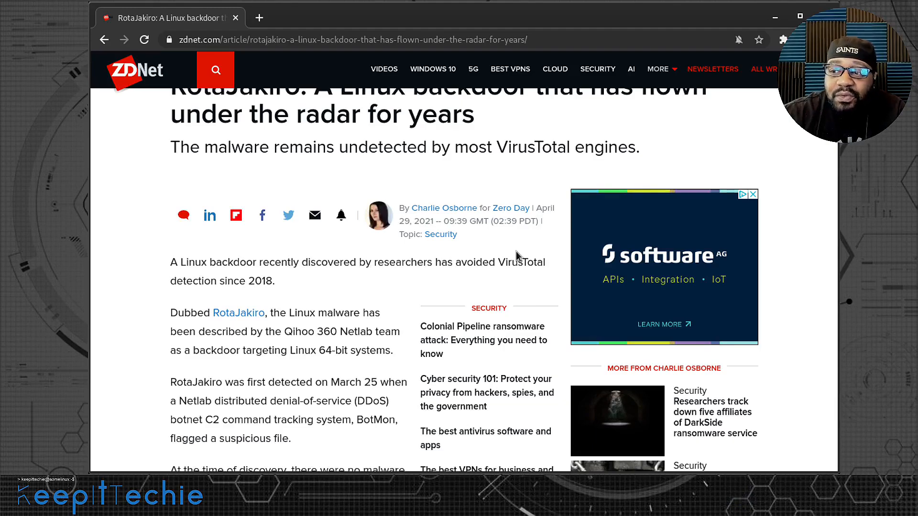
mouse_move(202, 298)
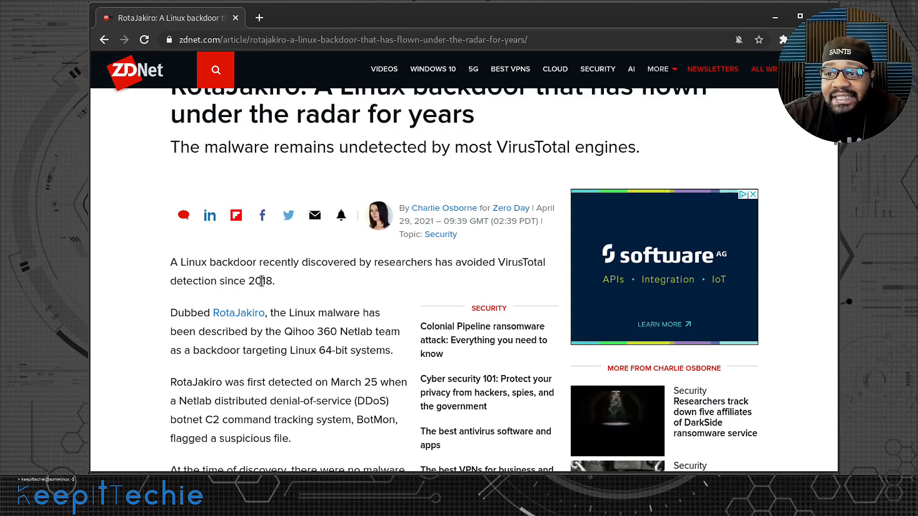
mouse_move(238, 313)
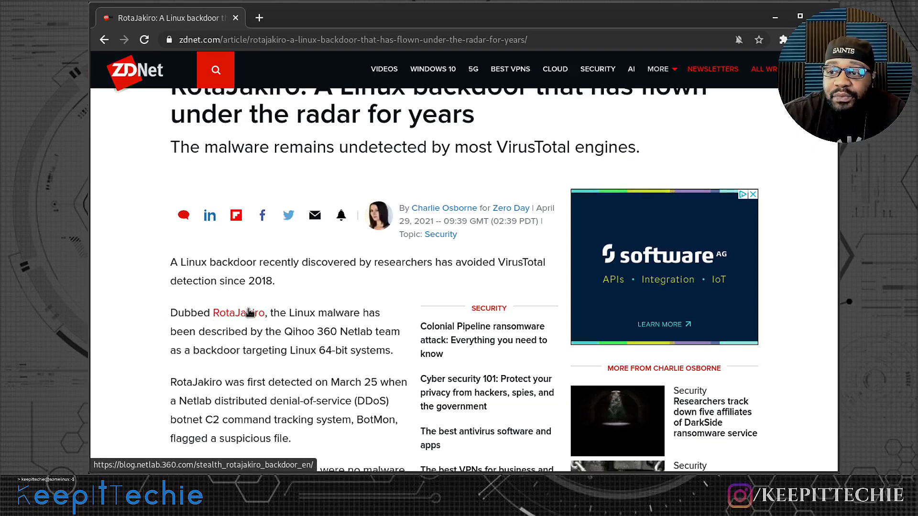
mouse_move(275, 313)
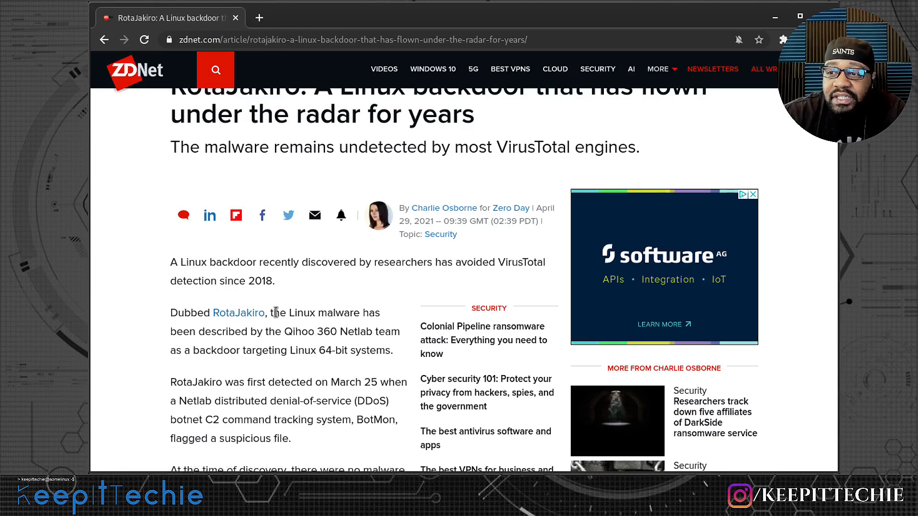
mouse_move(158, 358)
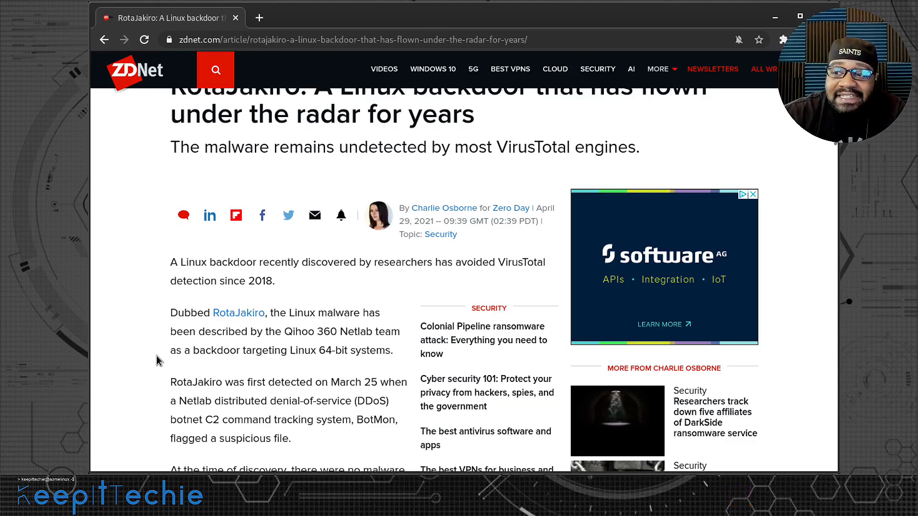
Scroll down to the paragraphs on zero VirusTotal detections and Netlab's encryption findings
scroll(down, 3)
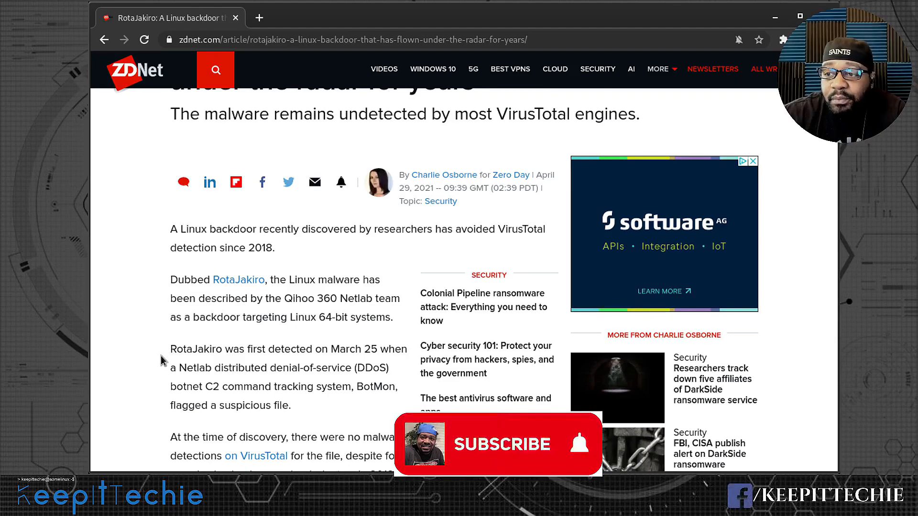
click(500, 444)
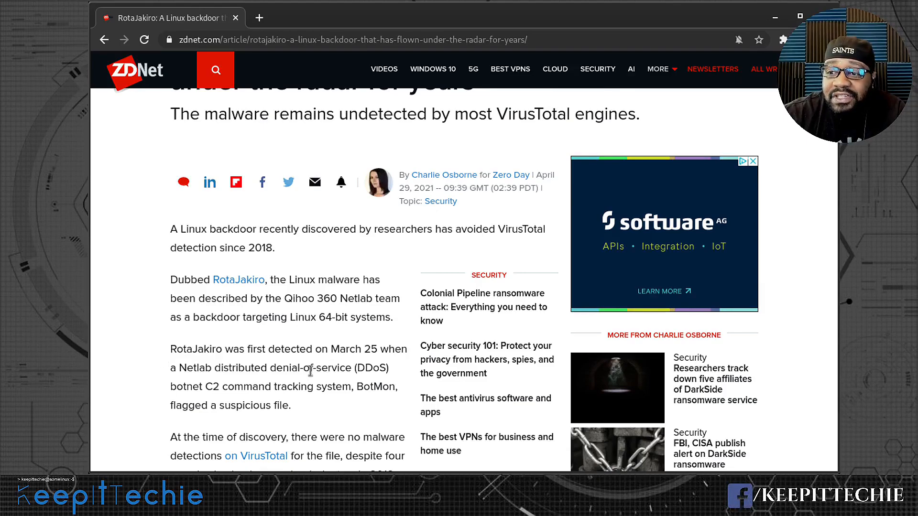
mouse_move(267, 389)
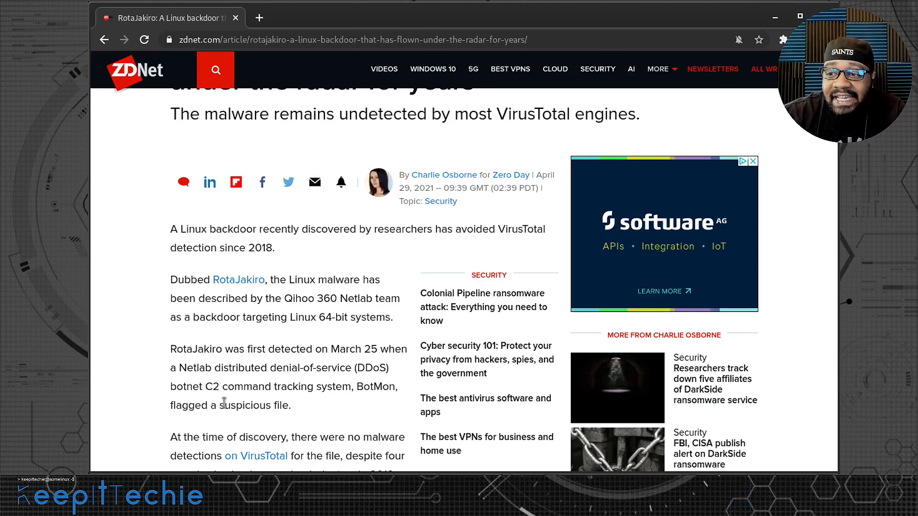
scroll(down, 3)
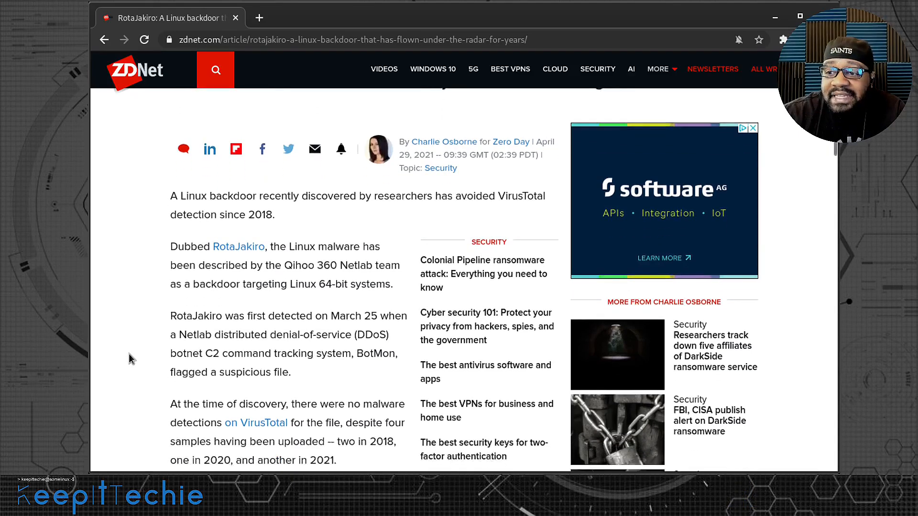
scroll(down, 3)
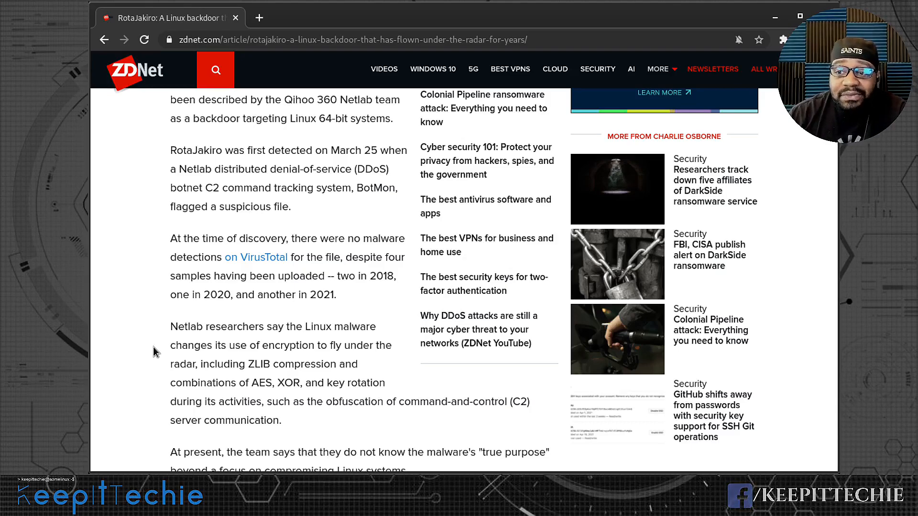
mouse_move(163, 349)
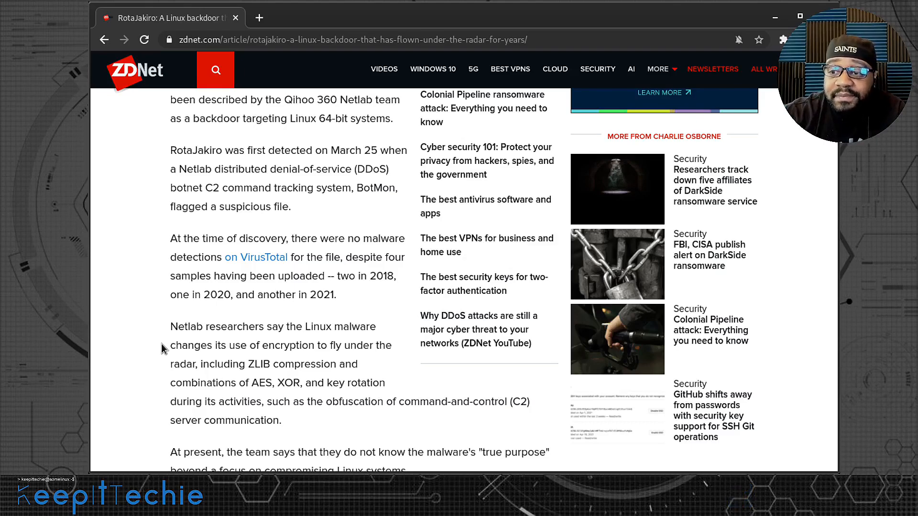
Scroll past the IBM Cloud ad to the passage on the 12 functions and Netlab's quoted description
scroll(down, 3)
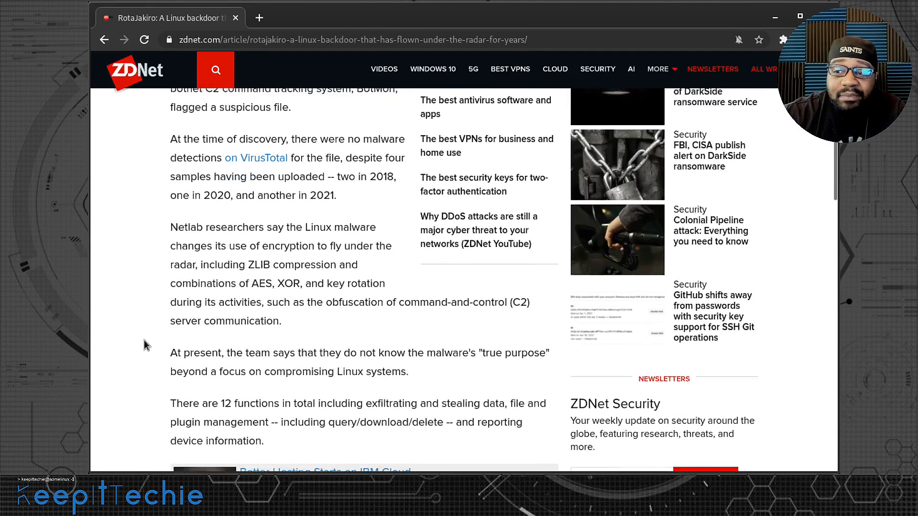
scroll(down, 3)
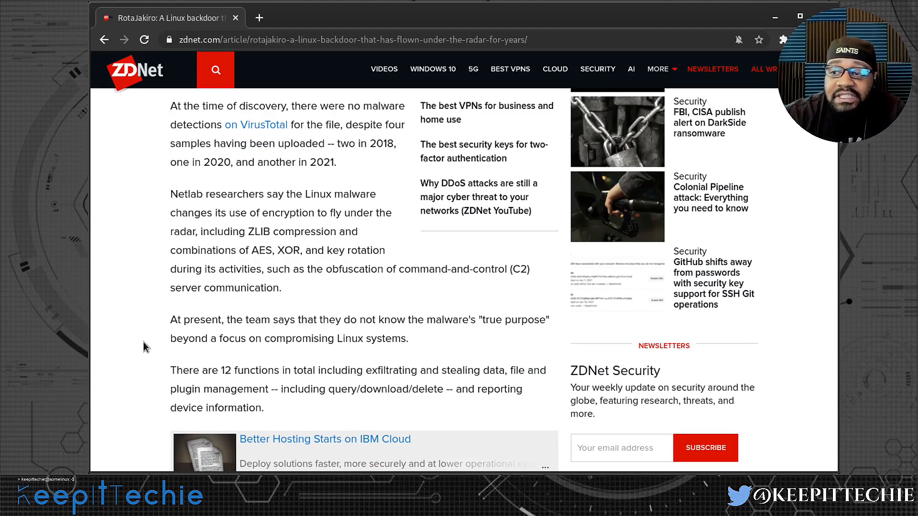
scroll(down, 3)
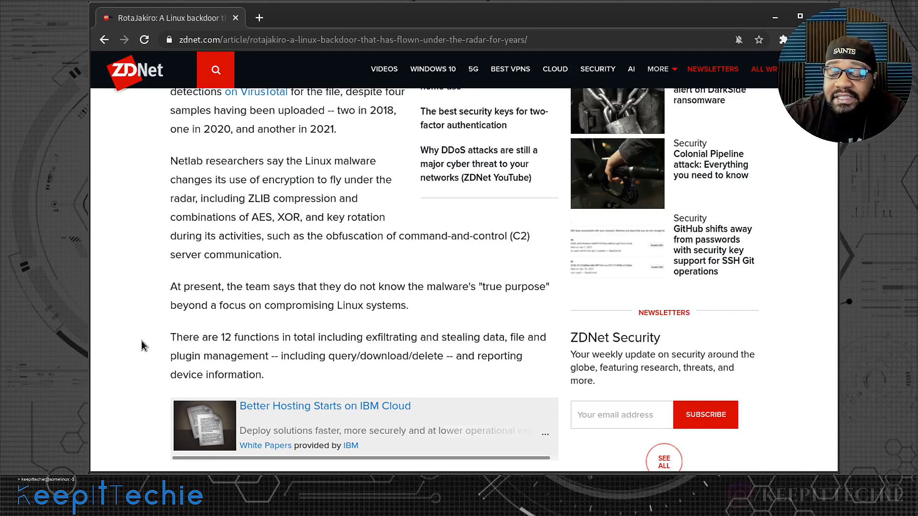
scroll(down, 3)
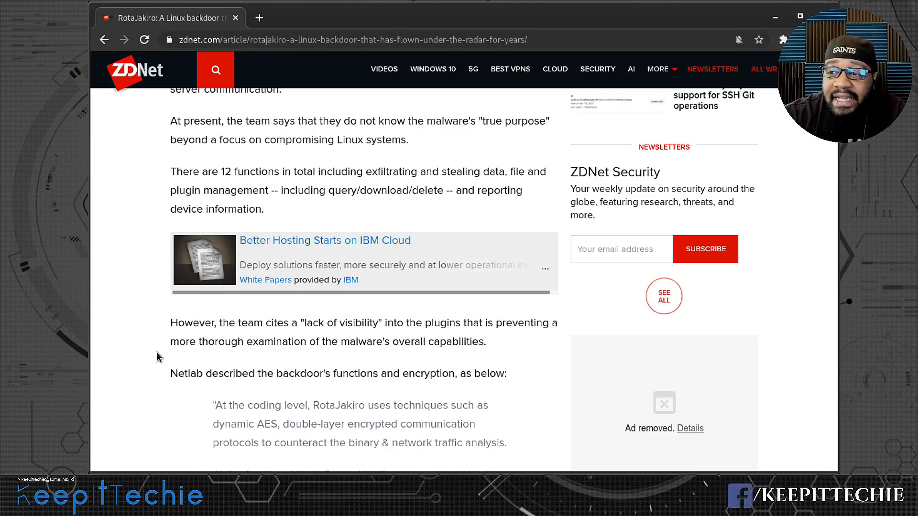
Scroll to the root versus non-root example and begin highlighting the two-processes sentence
scroll(down, 3)
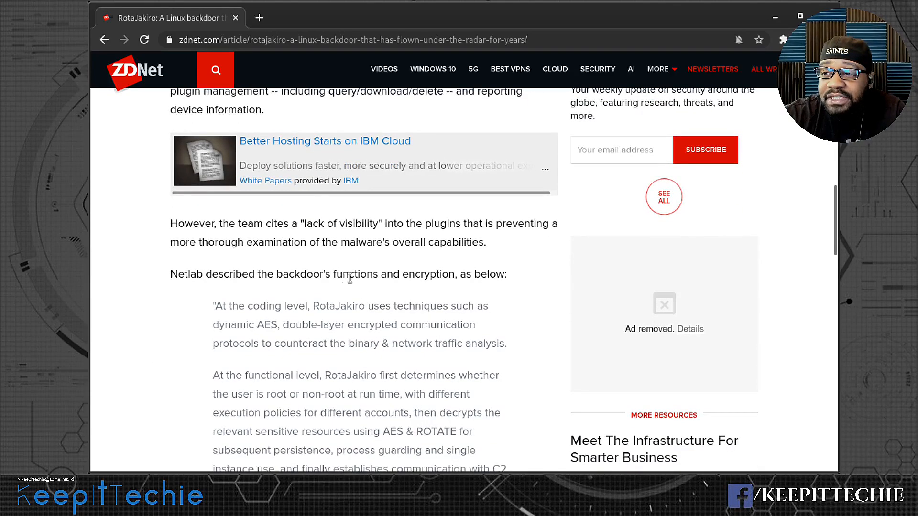
mouse_move(314, 416)
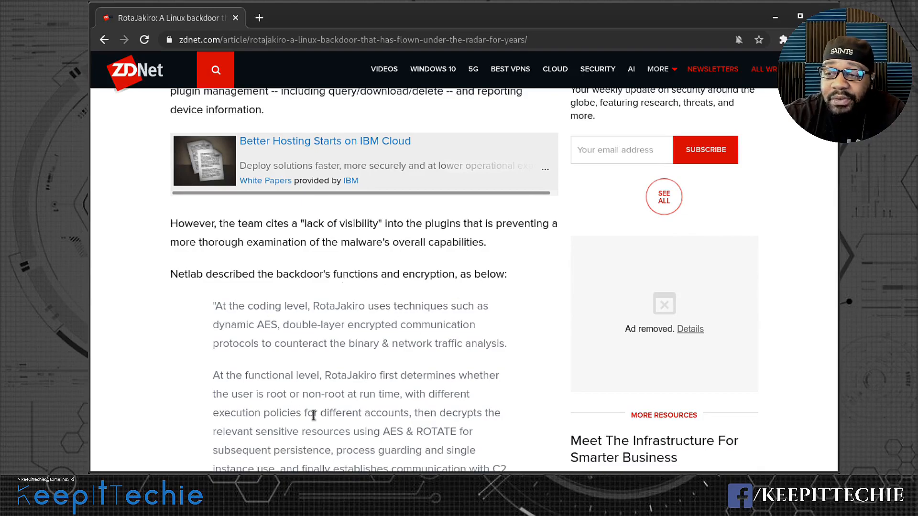
mouse_move(326, 317)
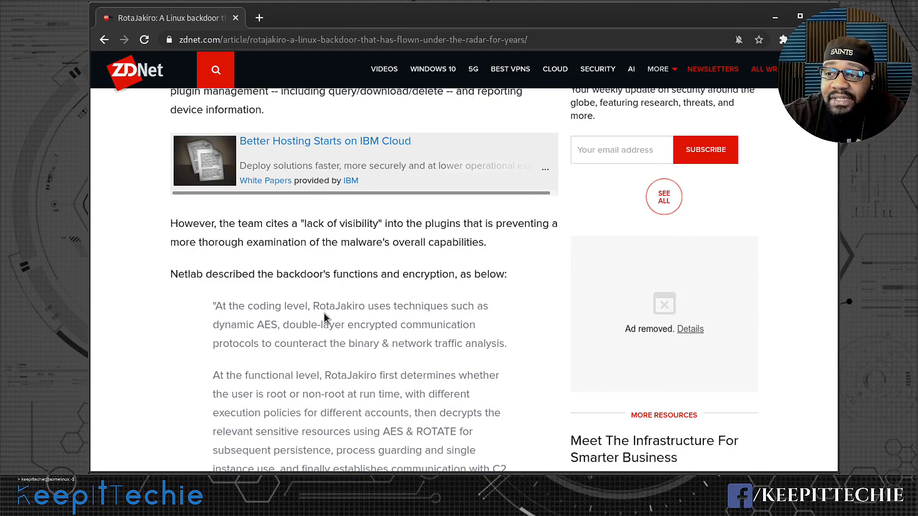
mouse_move(345, 309)
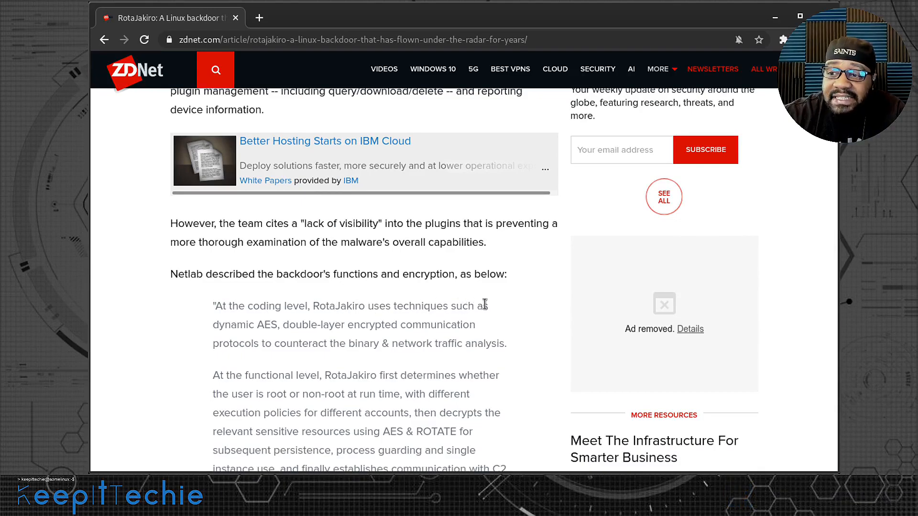
mouse_move(223, 325)
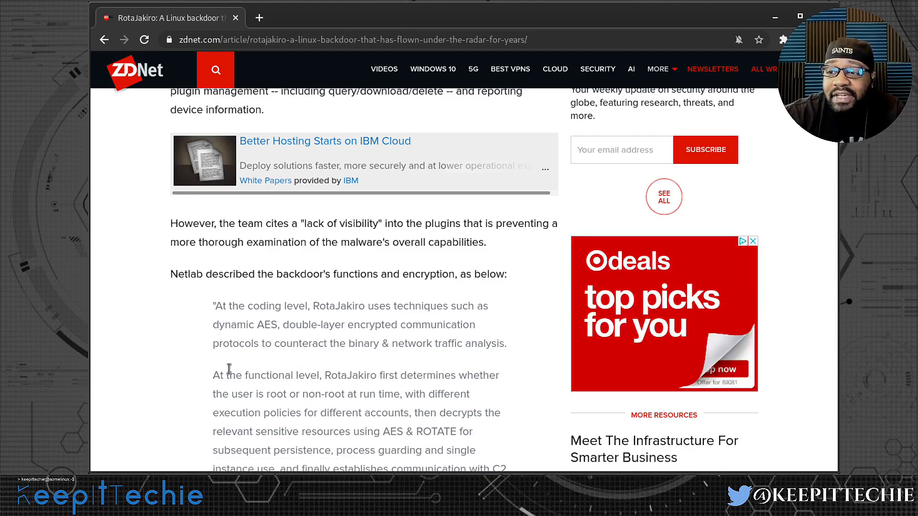
scroll(down, 3)
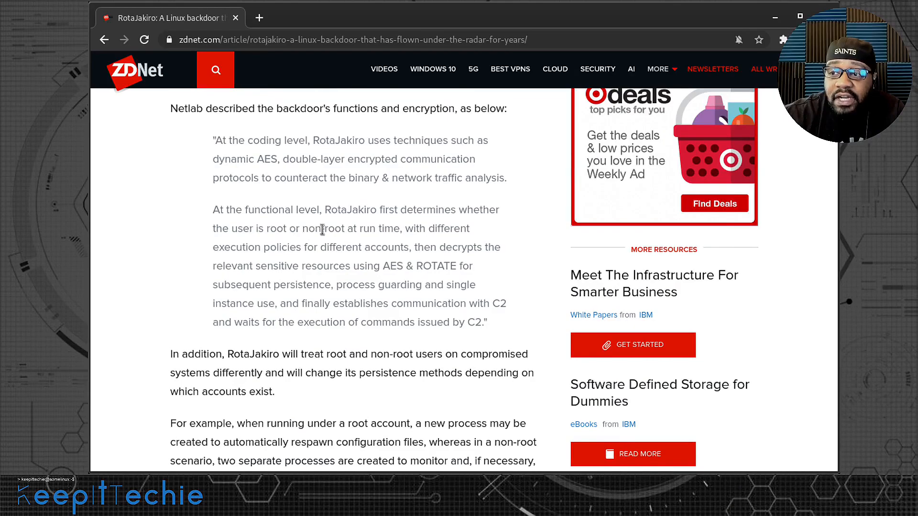
mouse_move(345, 249)
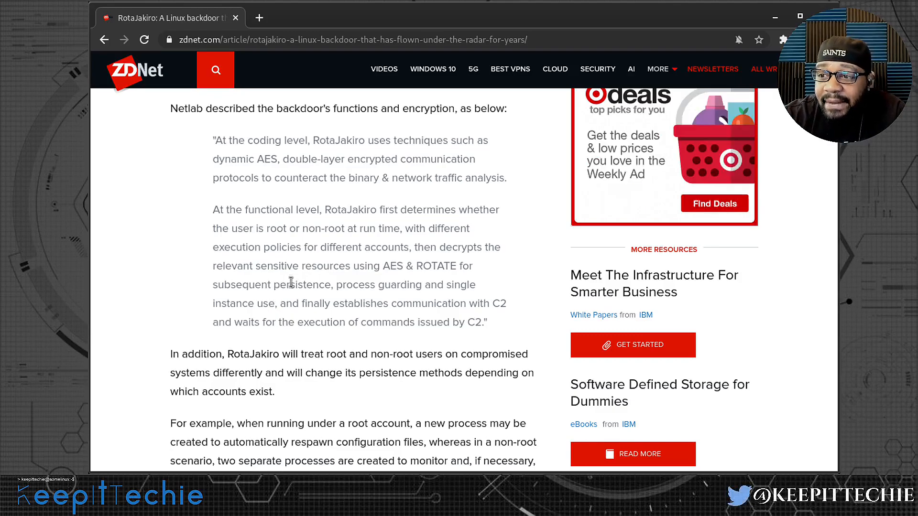
mouse_move(421, 300)
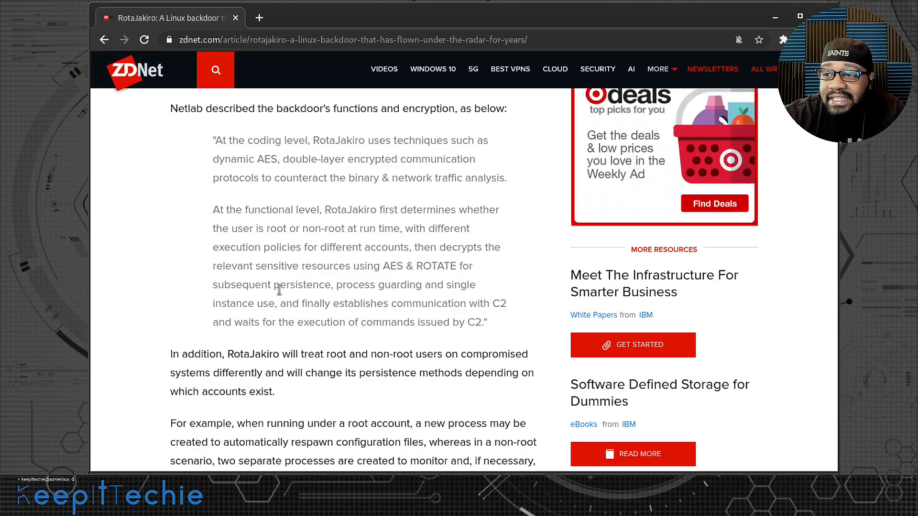
mouse_move(377, 299)
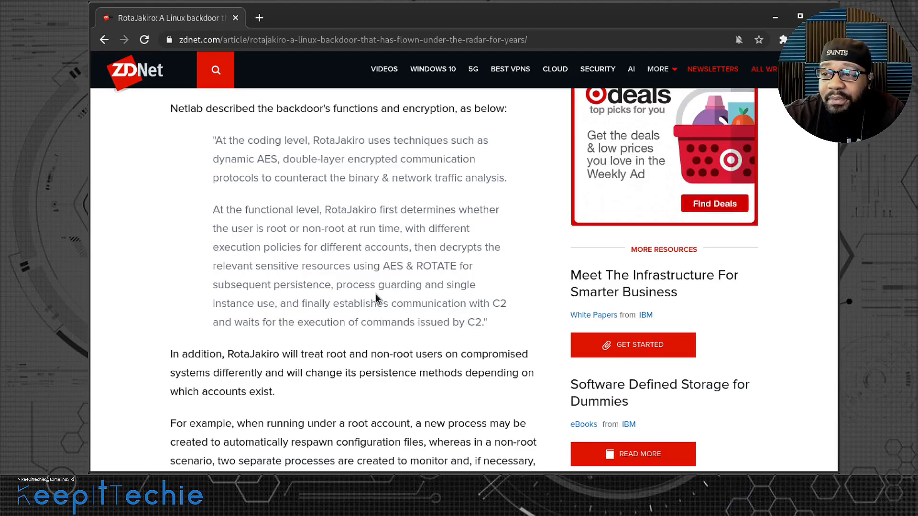
mouse_move(334, 298)
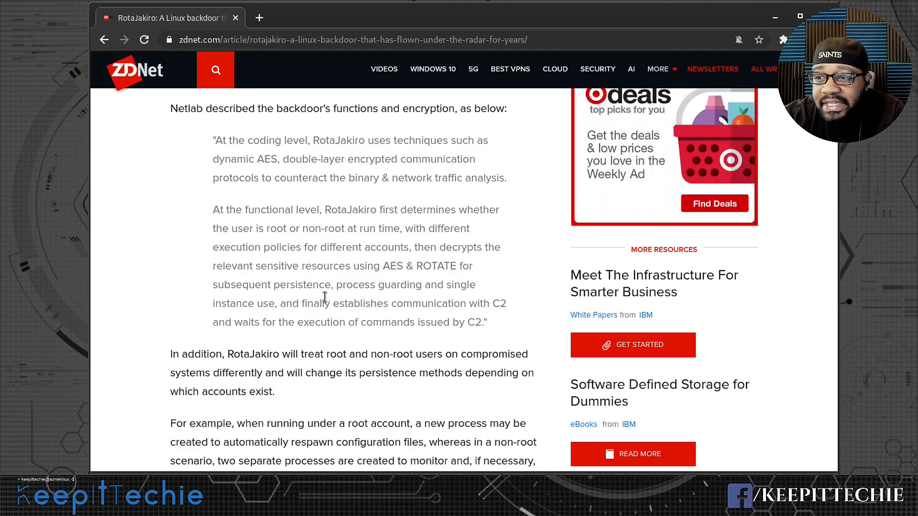
scroll(down, 3)
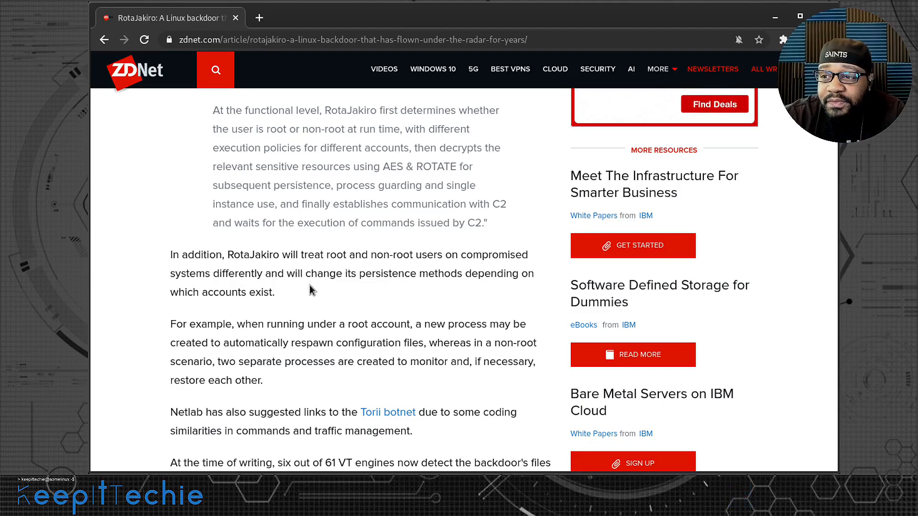
mouse_move(453, 259)
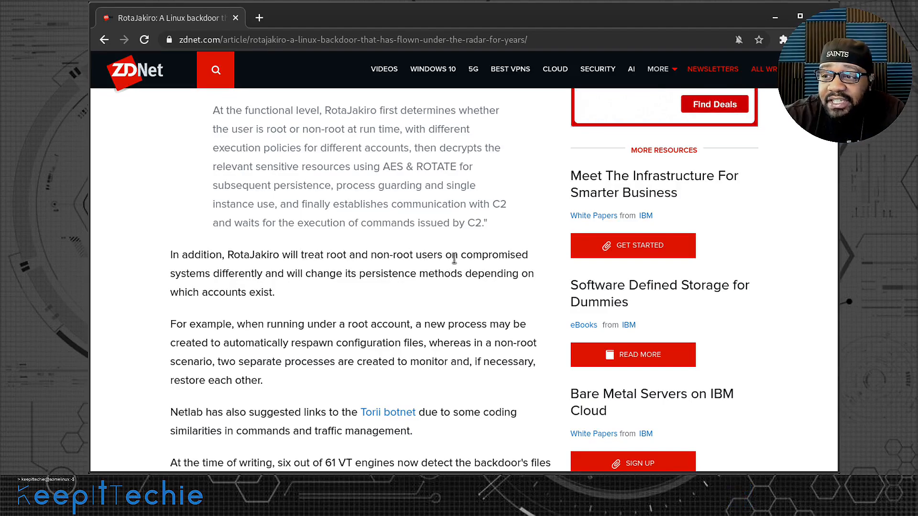
mouse_move(289, 280)
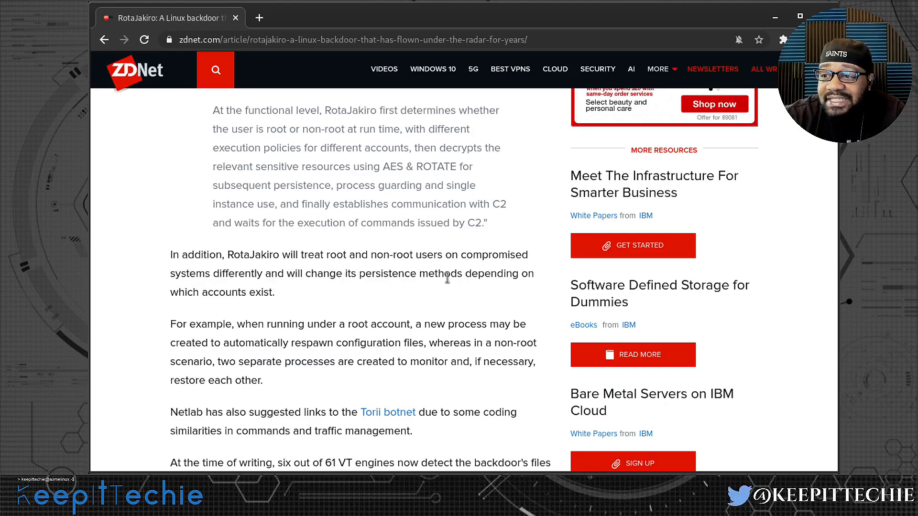
mouse_move(181, 308)
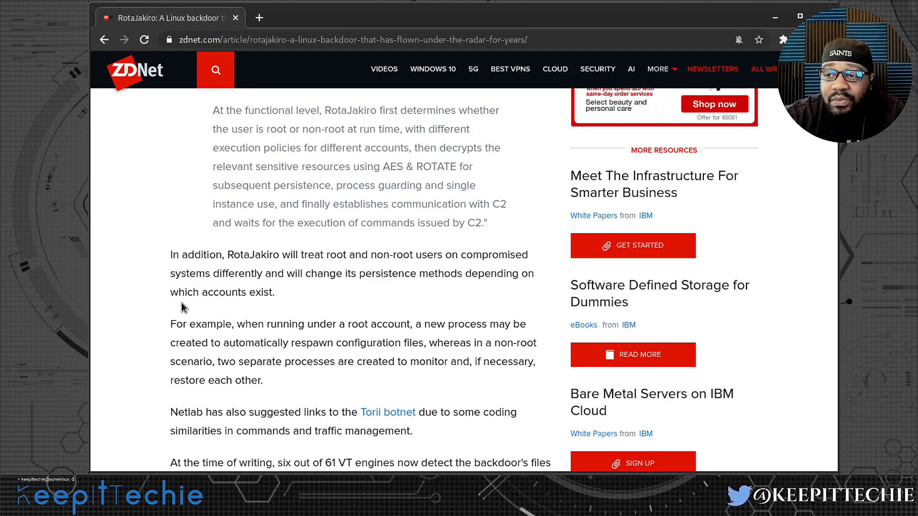
scroll(down, 3)
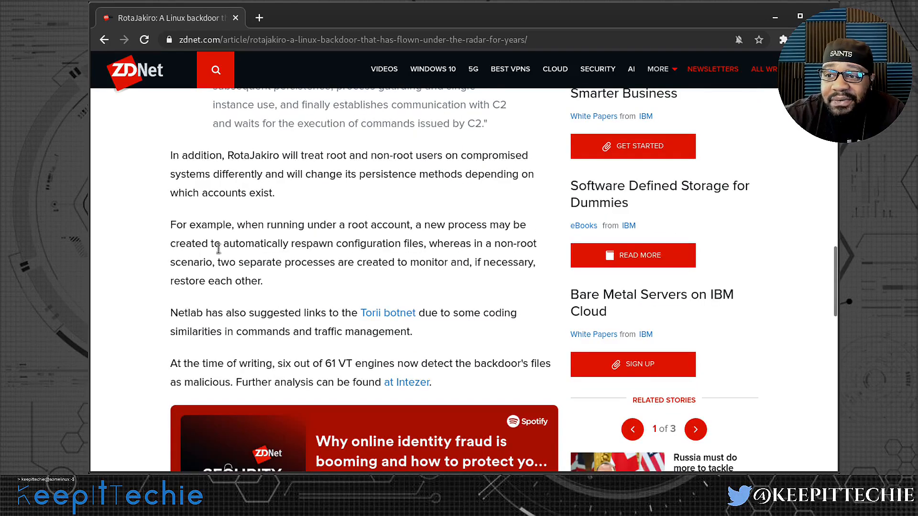
mouse_move(270, 238)
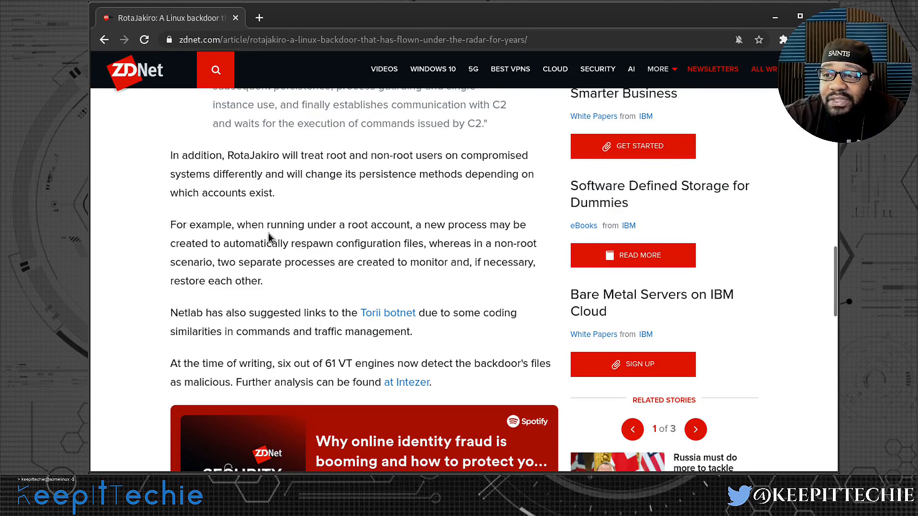
mouse_move(474, 231)
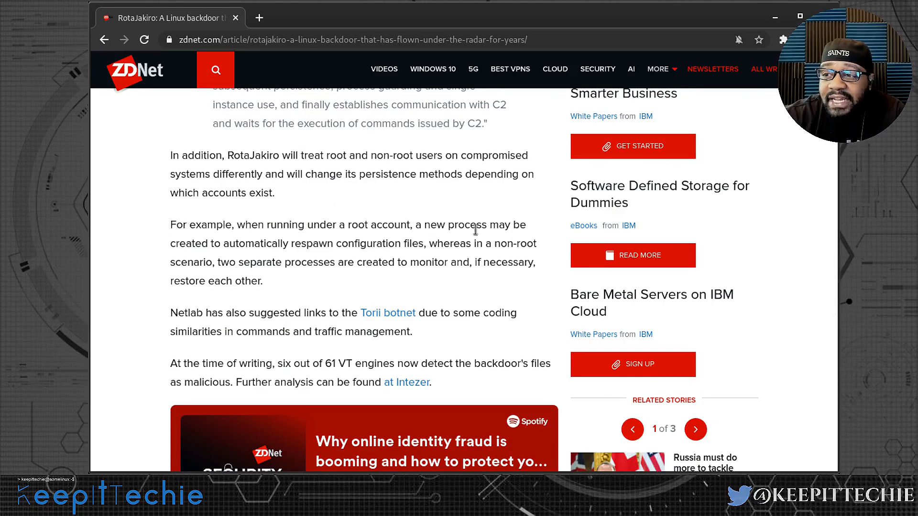
mouse_move(213, 249)
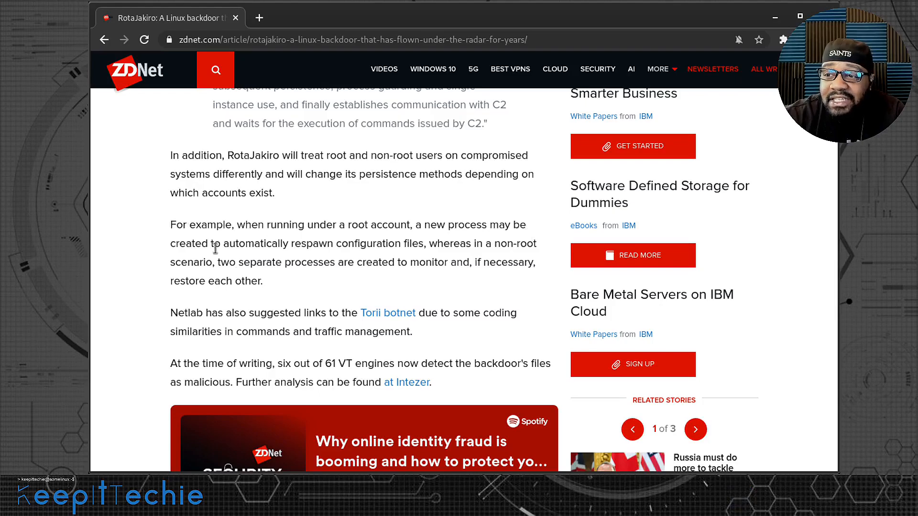
mouse_move(414, 248)
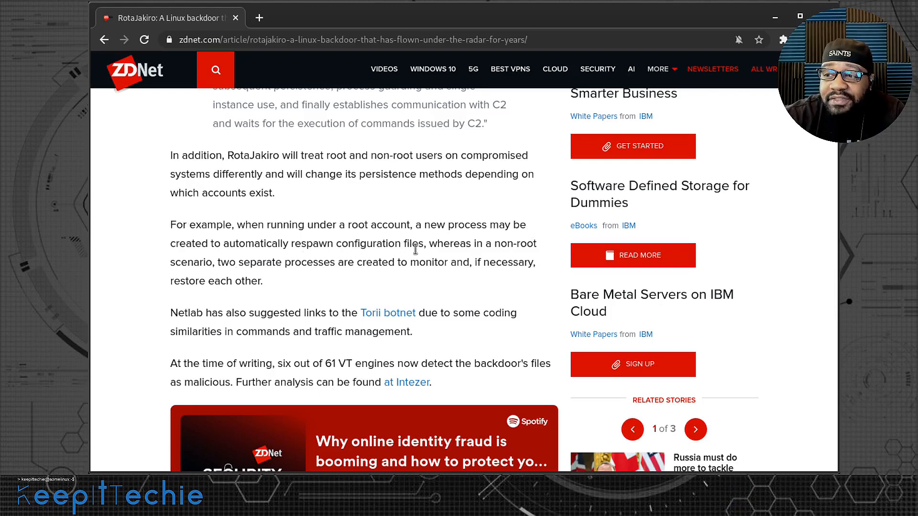
mouse_move(485, 262)
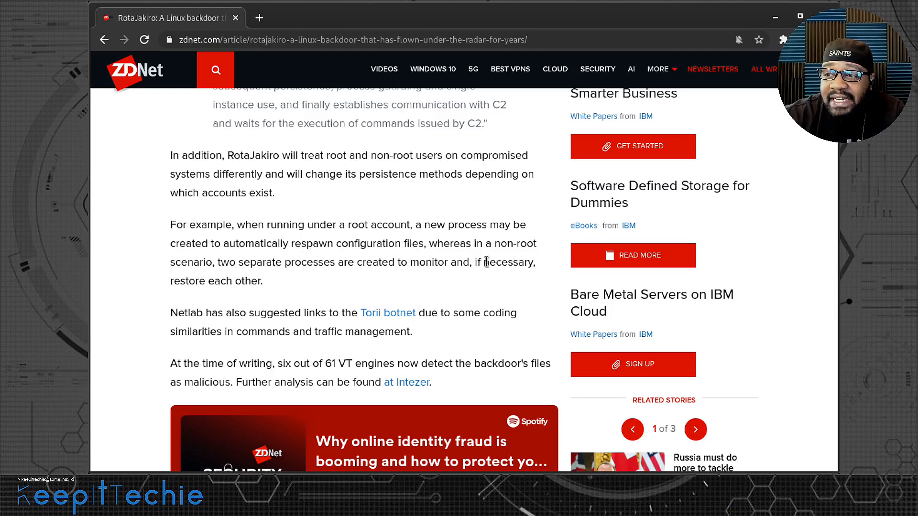
mouse_move(287, 269)
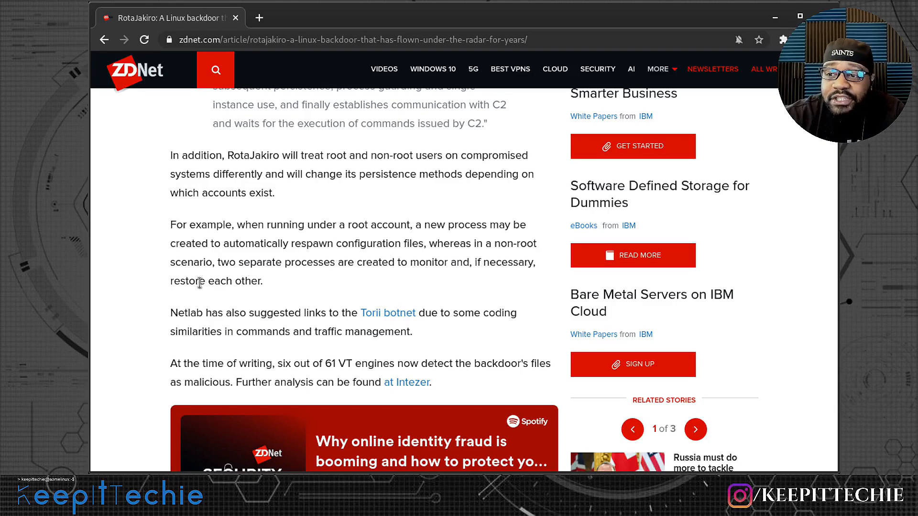
double_click(199, 281)
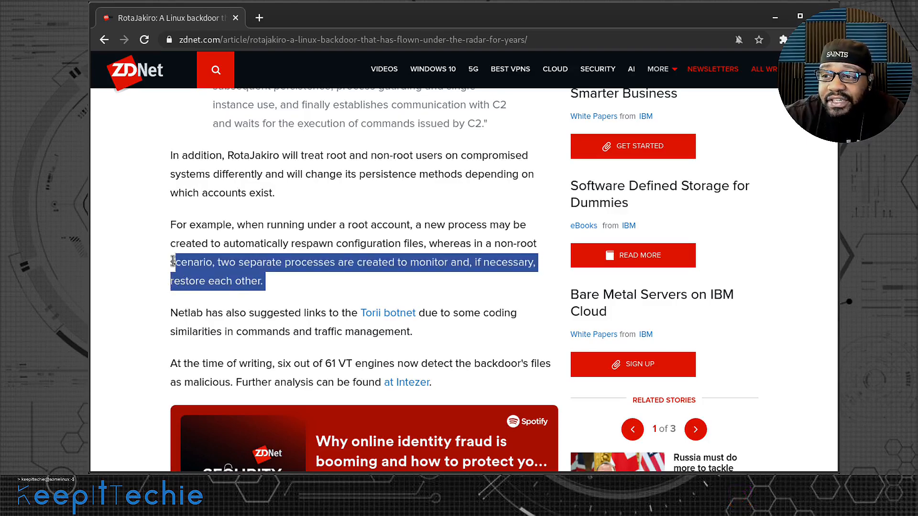
Narrow the highlight to "restore each other." and reveal the Spotify podcast embed below
click(320, 276)
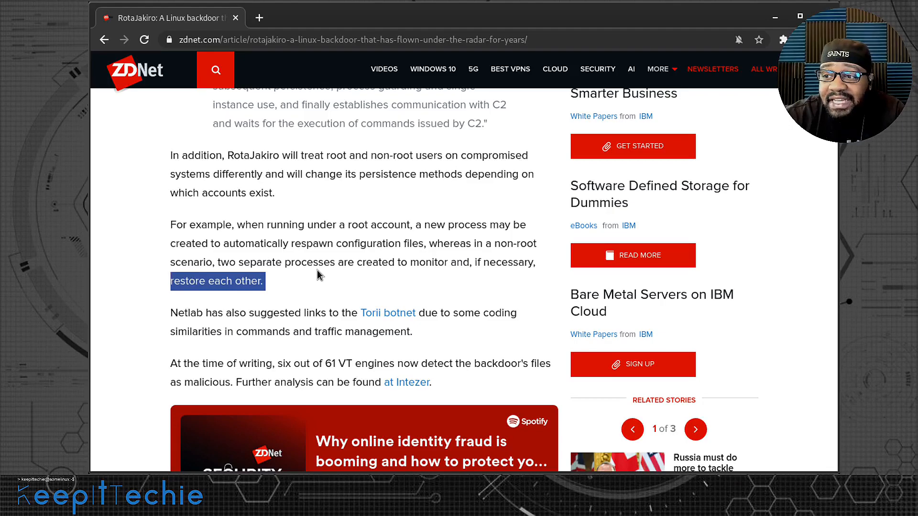
scroll(down, 3)
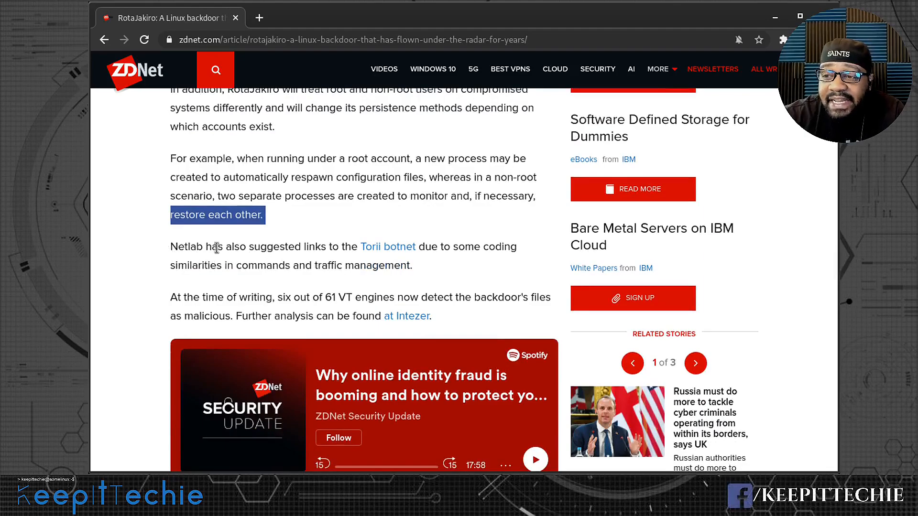
mouse_move(387, 246)
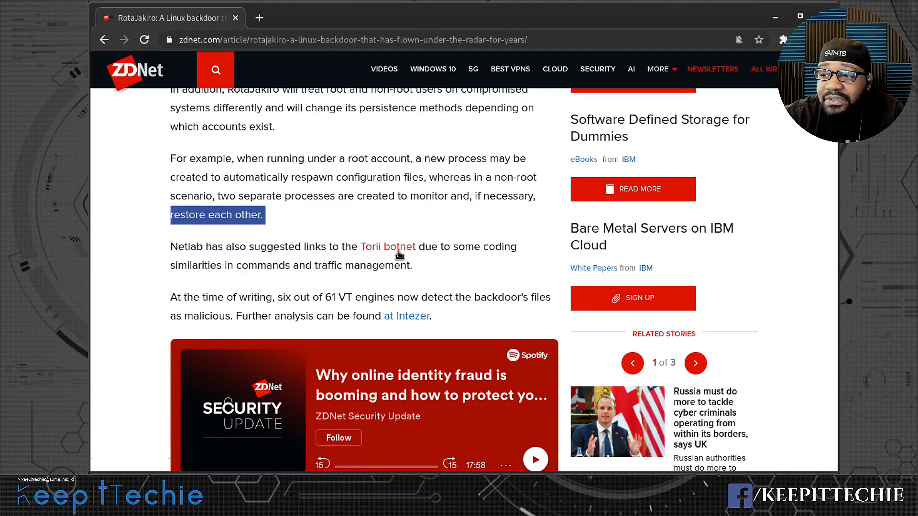
mouse_move(469, 264)
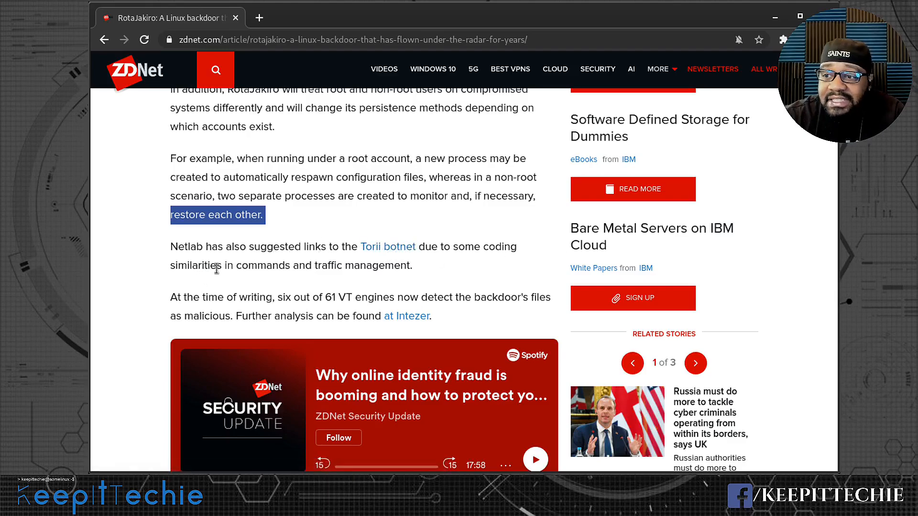
mouse_move(375, 246)
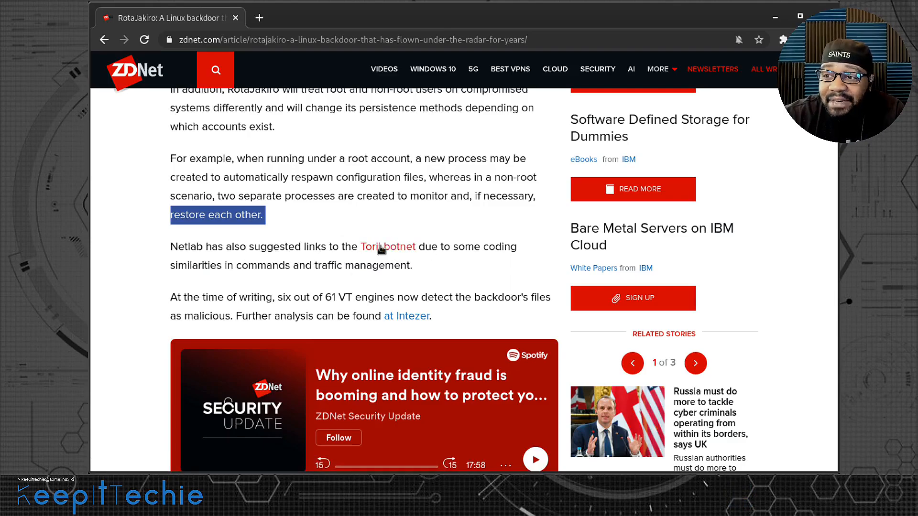
mouse_move(387, 246)
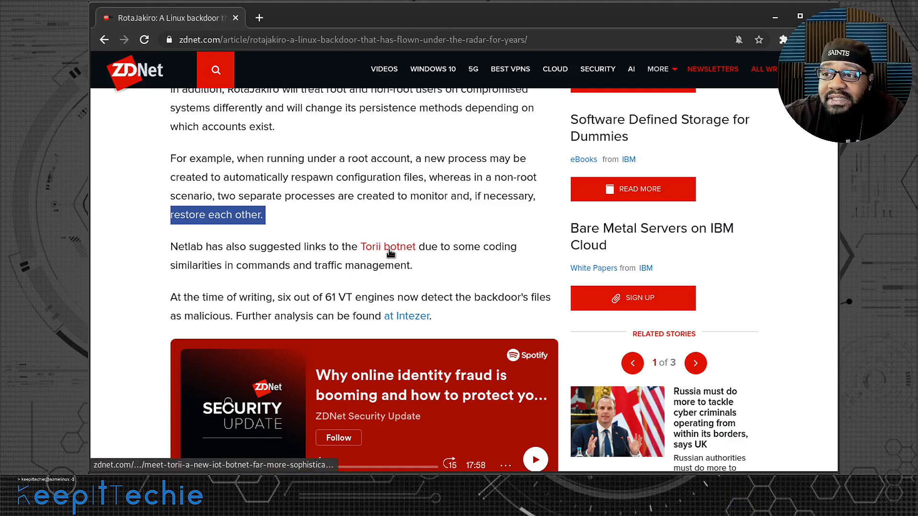
mouse_move(387, 247)
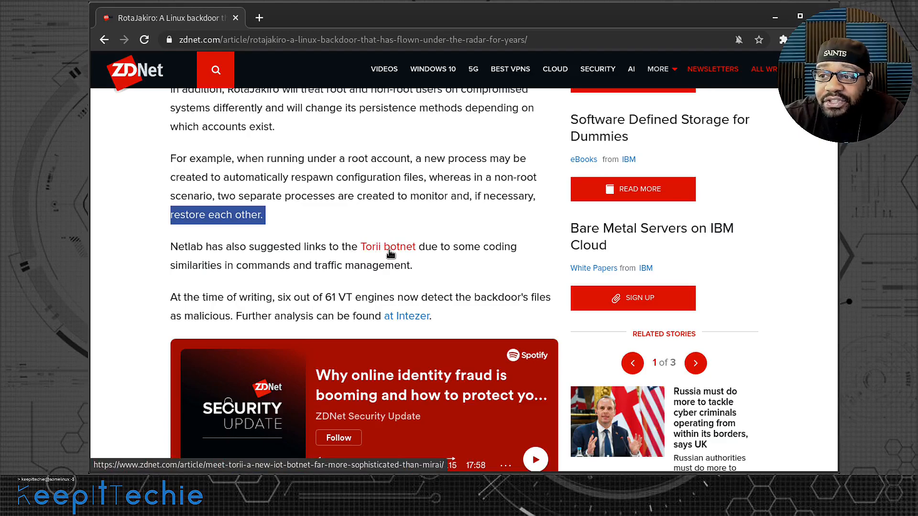
mouse_move(281, 271)
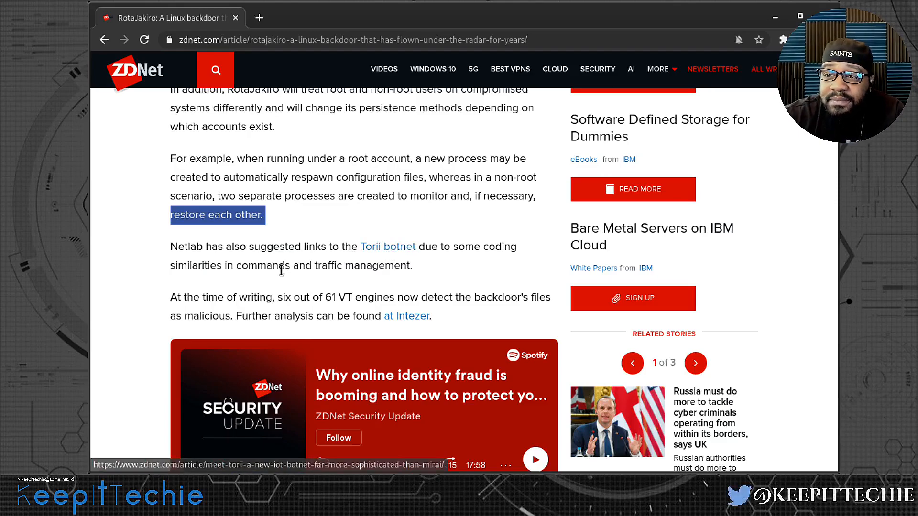
mouse_move(280, 277)
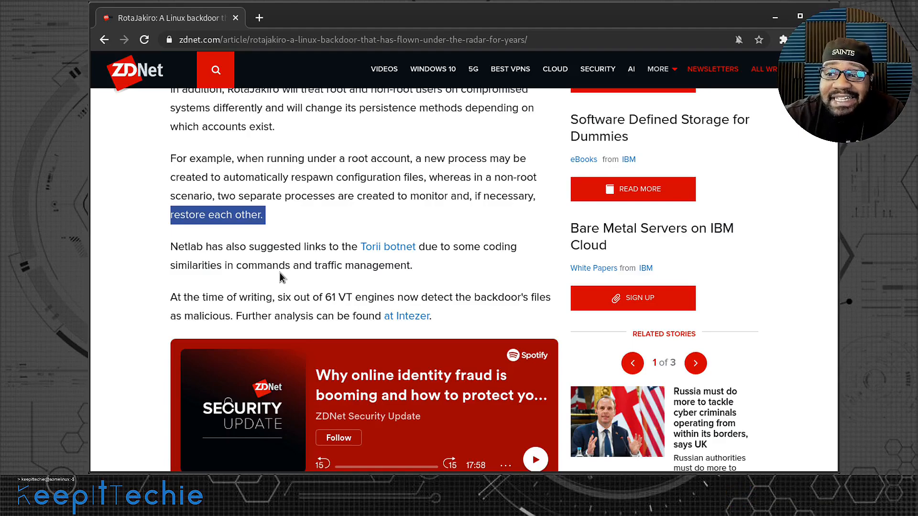
mouse_move(243, 280)
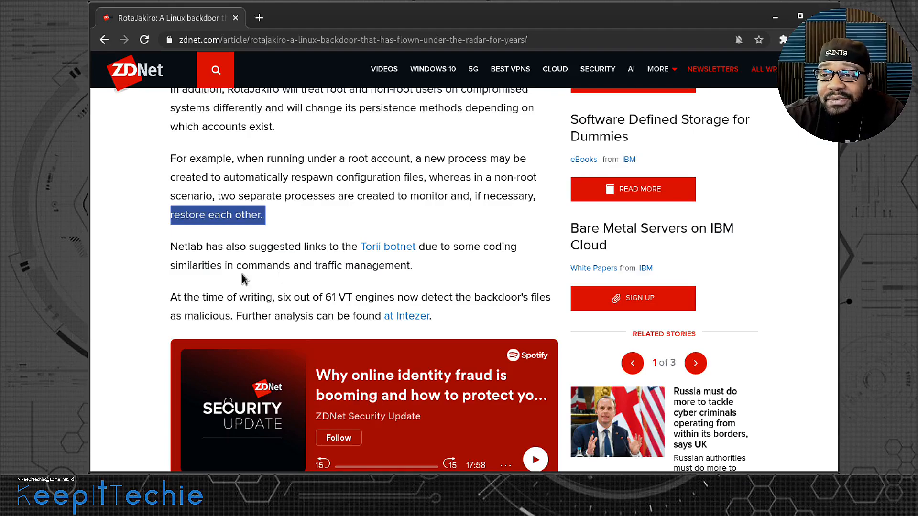
mouse_move(314, 303)
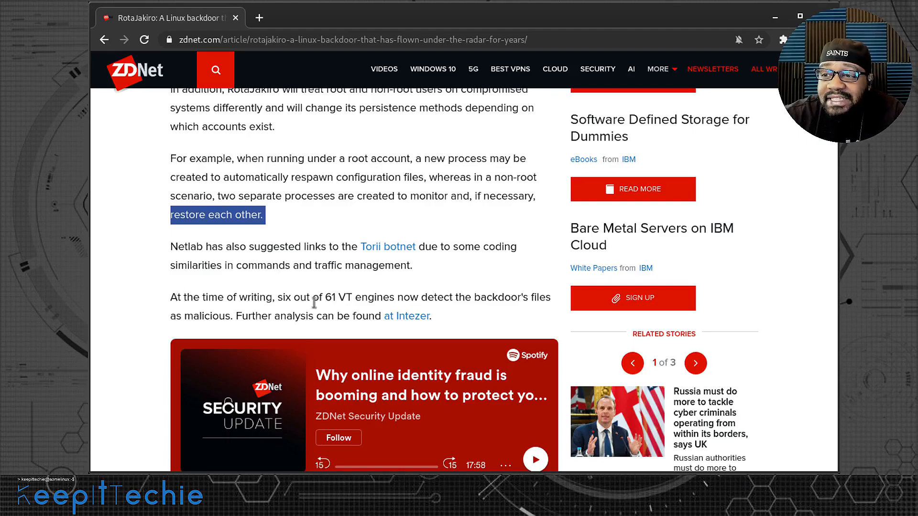
mouse_move(440, 323)
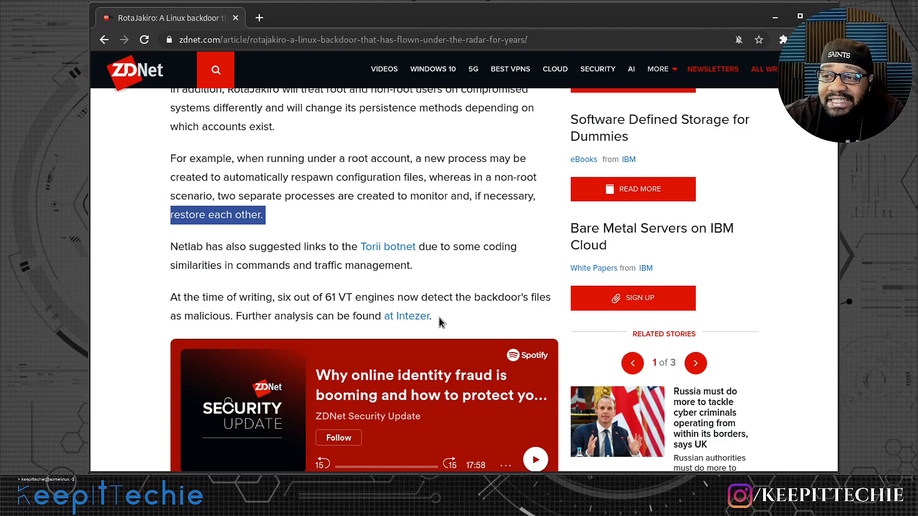
mouse_move(554, 297)
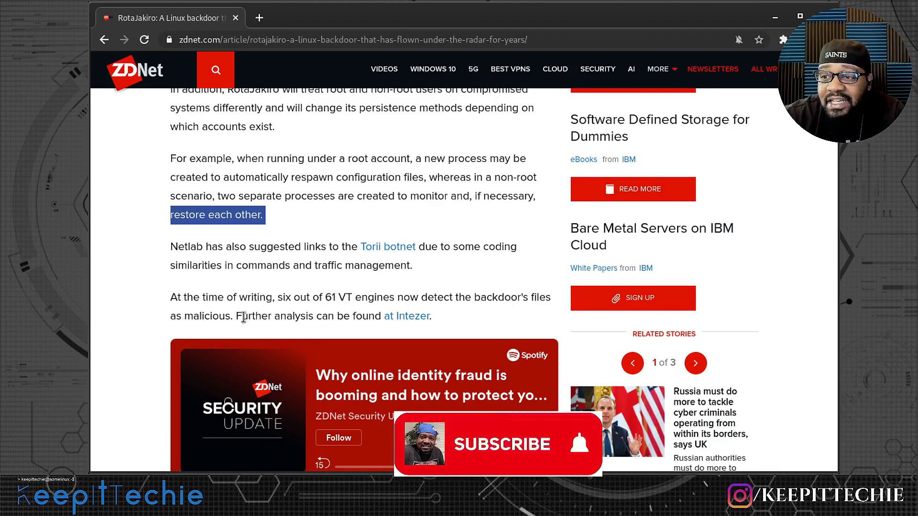
Scroll to the closing paragraph where six of 61 VT engines detect the backdoor
click(499, 444)
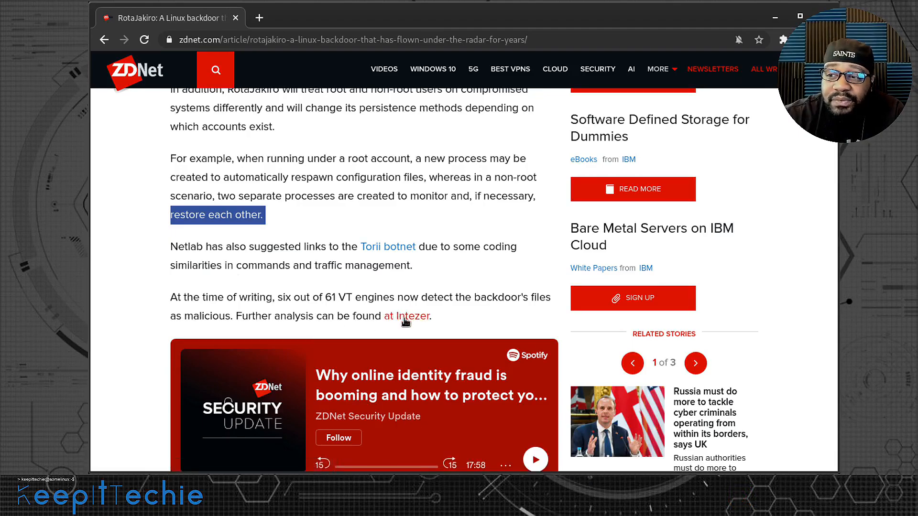
scroll(down, 3)
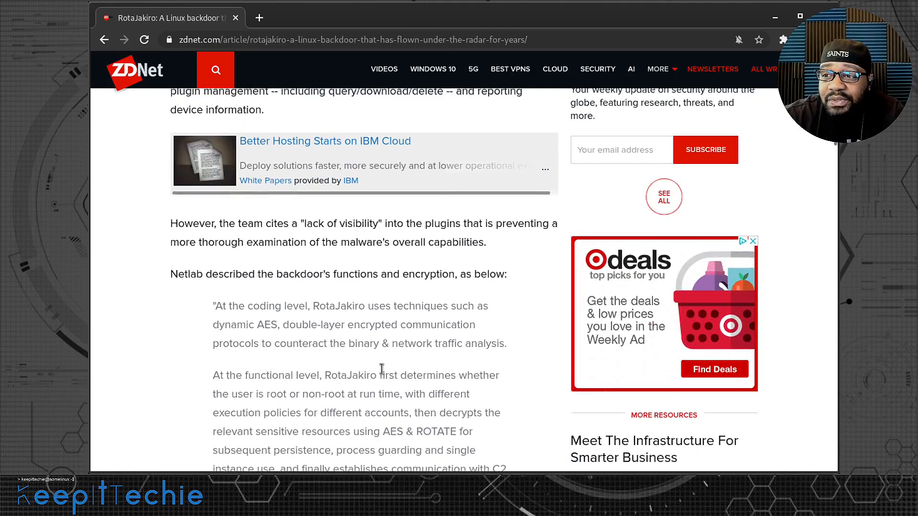
Scroll back up to the RotaJakiro headline and subtitle at the top
scroll(up, 3)
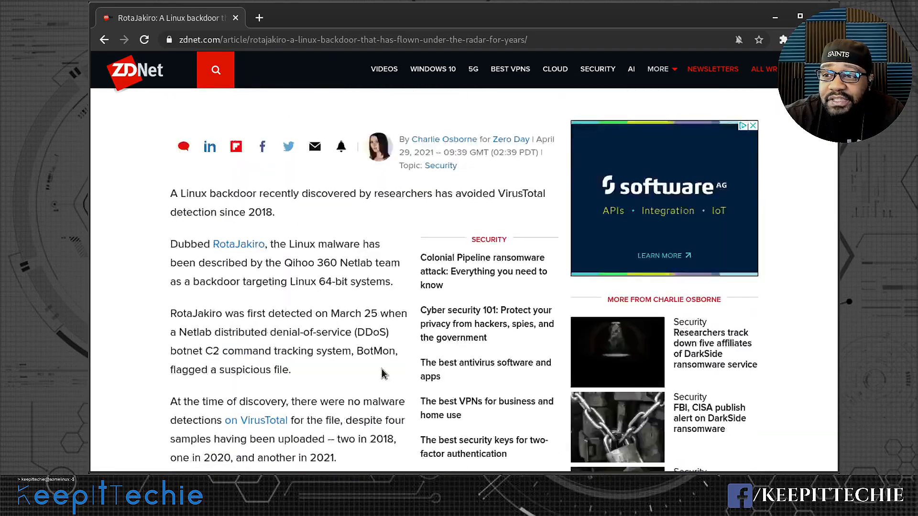
scroll(up, 3)
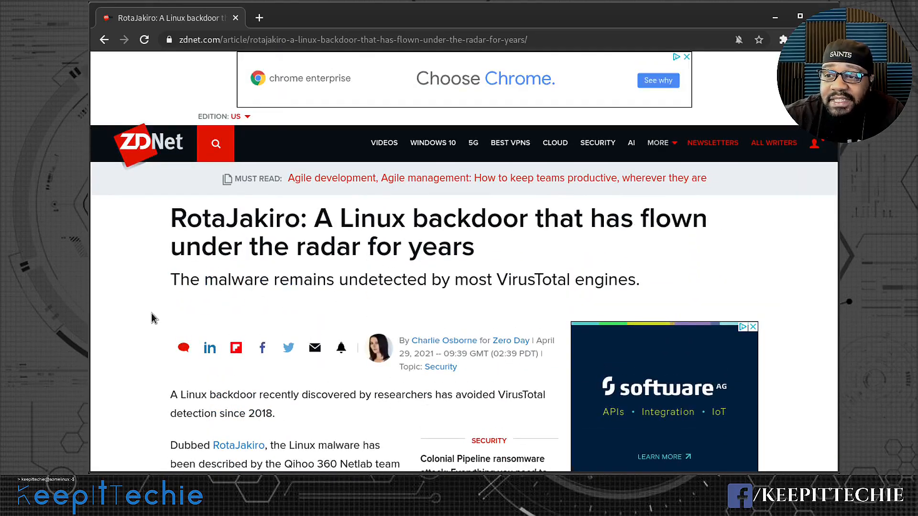